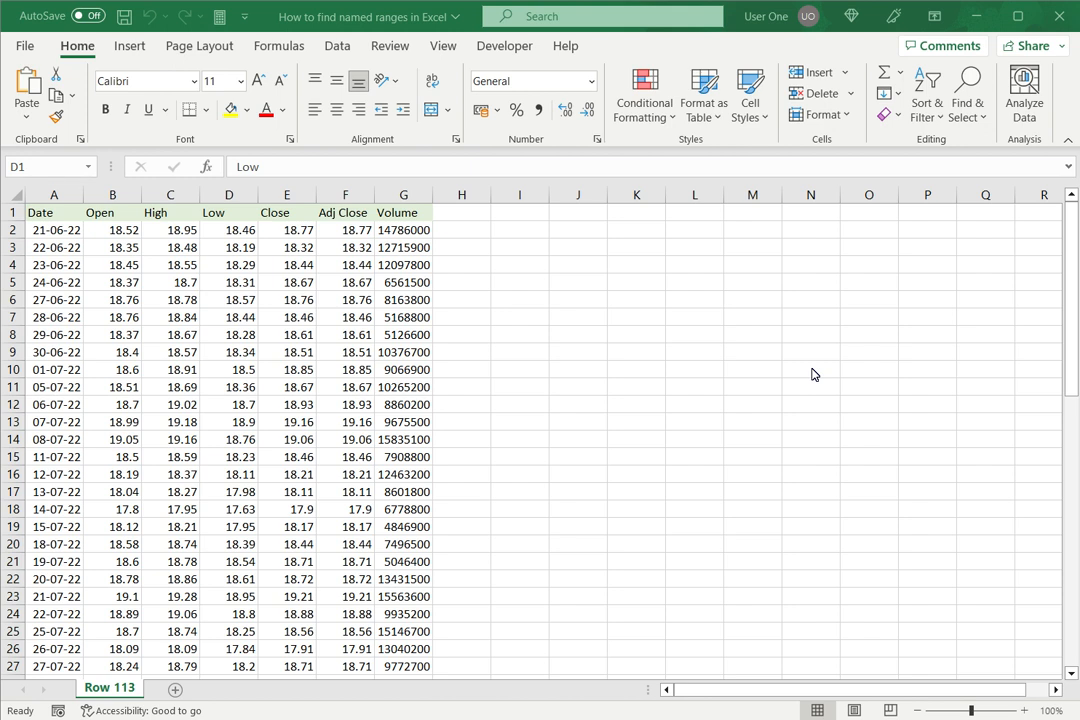
mouse_move(440, 264)
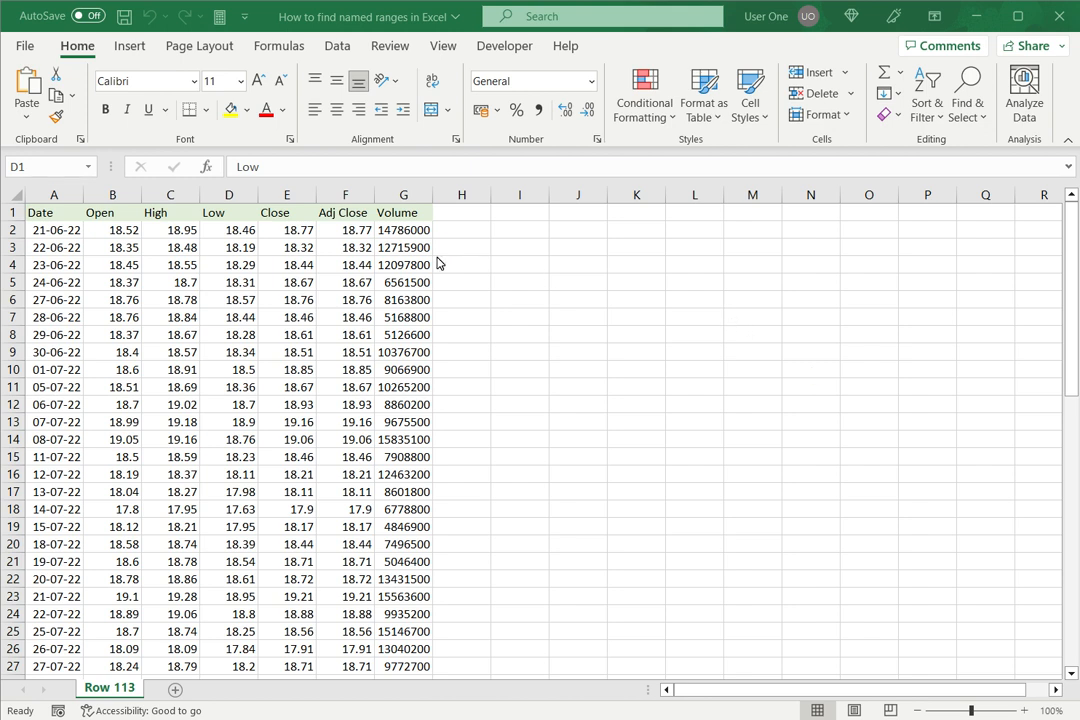
Inspect cells D1 (Low), B1 (Open), D4 (18.29) and H3, then switch to the Formulas commands
click(228, 212)
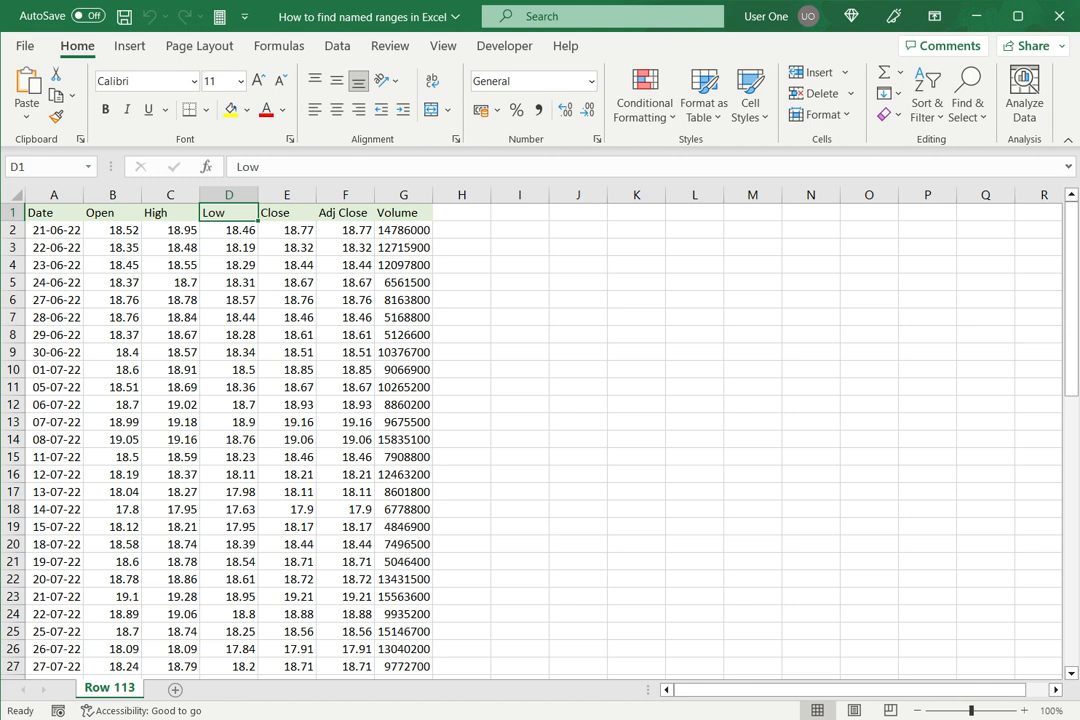
click(112, 212)
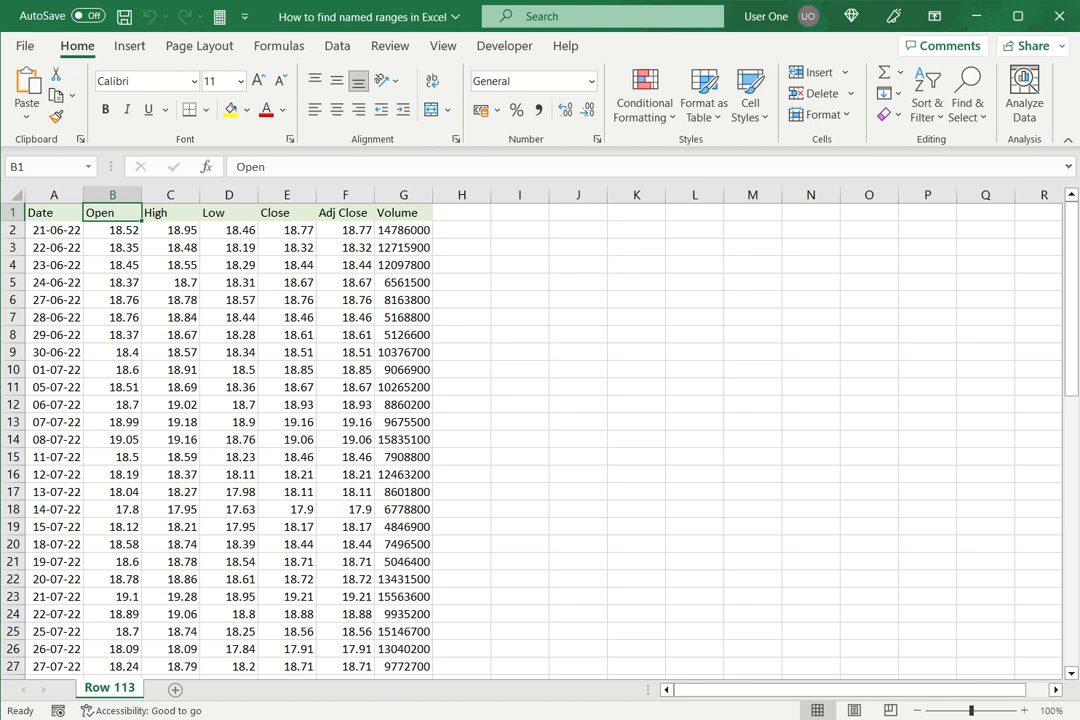
click(228, 264)
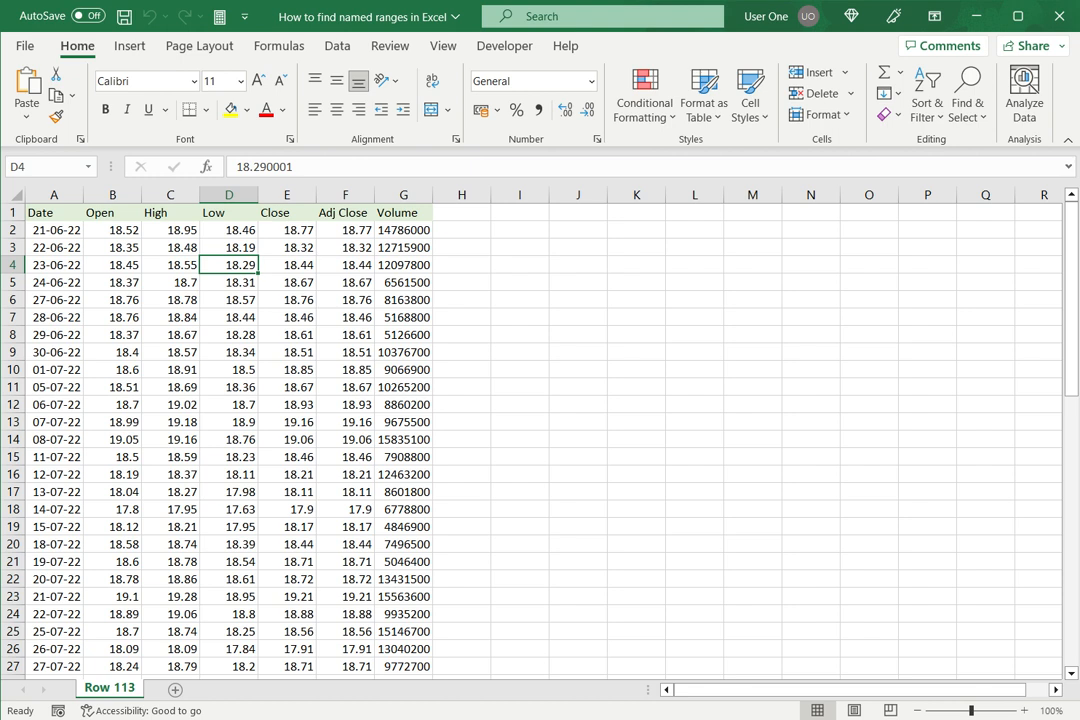
click(462, 248)
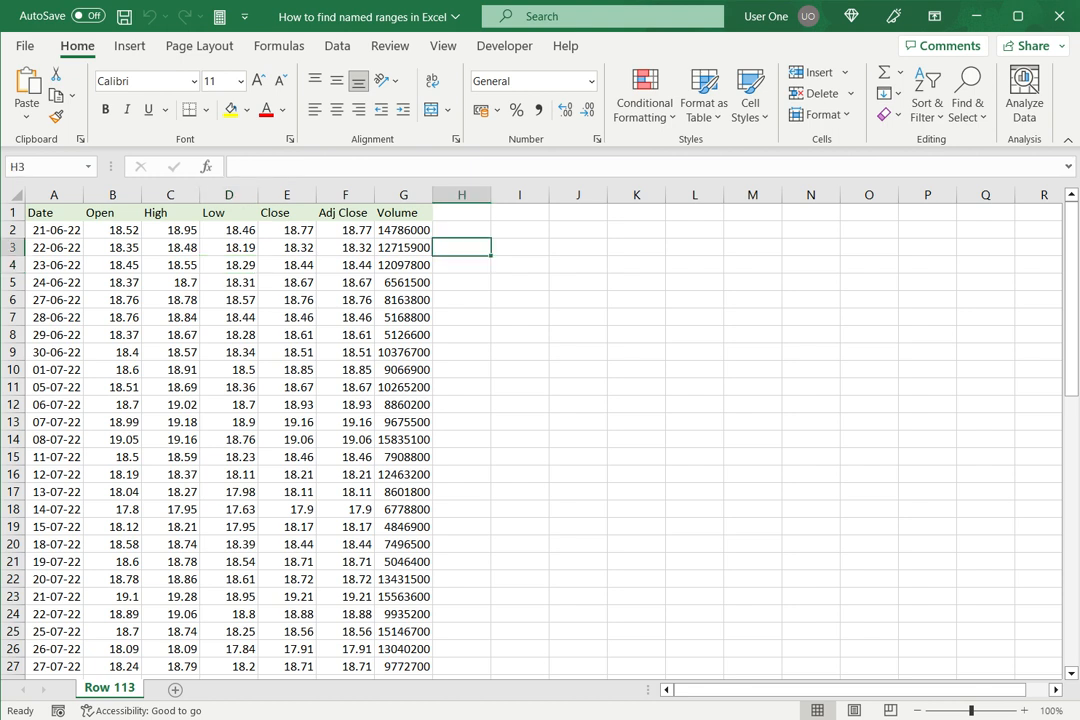
click(338, 46)
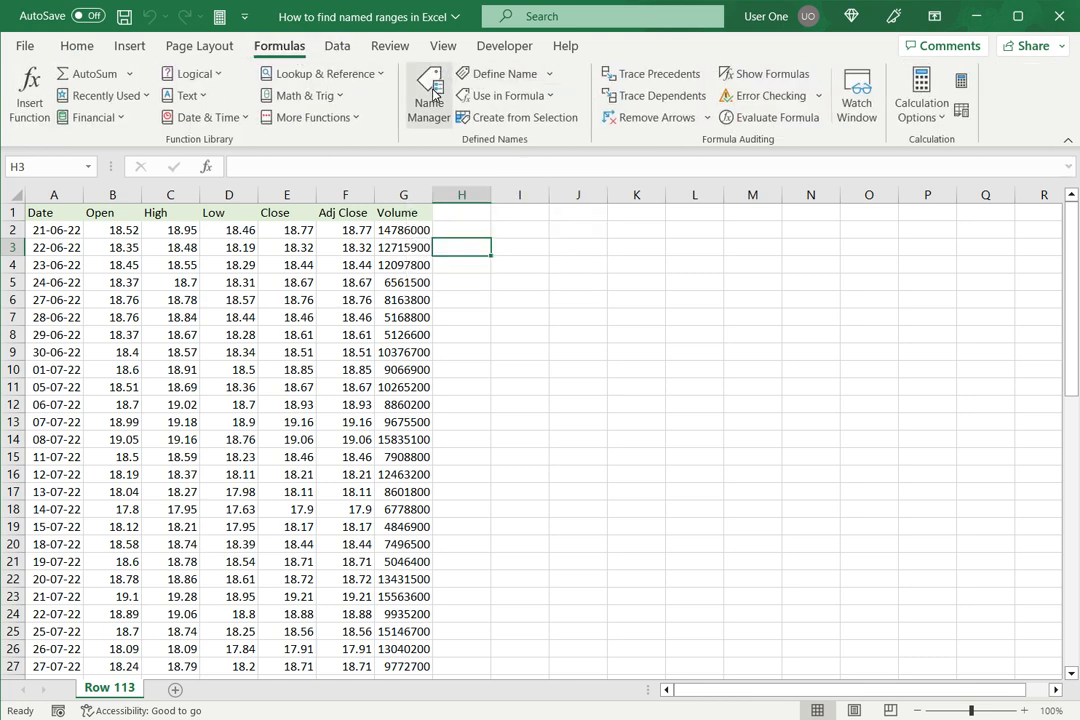
click(428, 96)
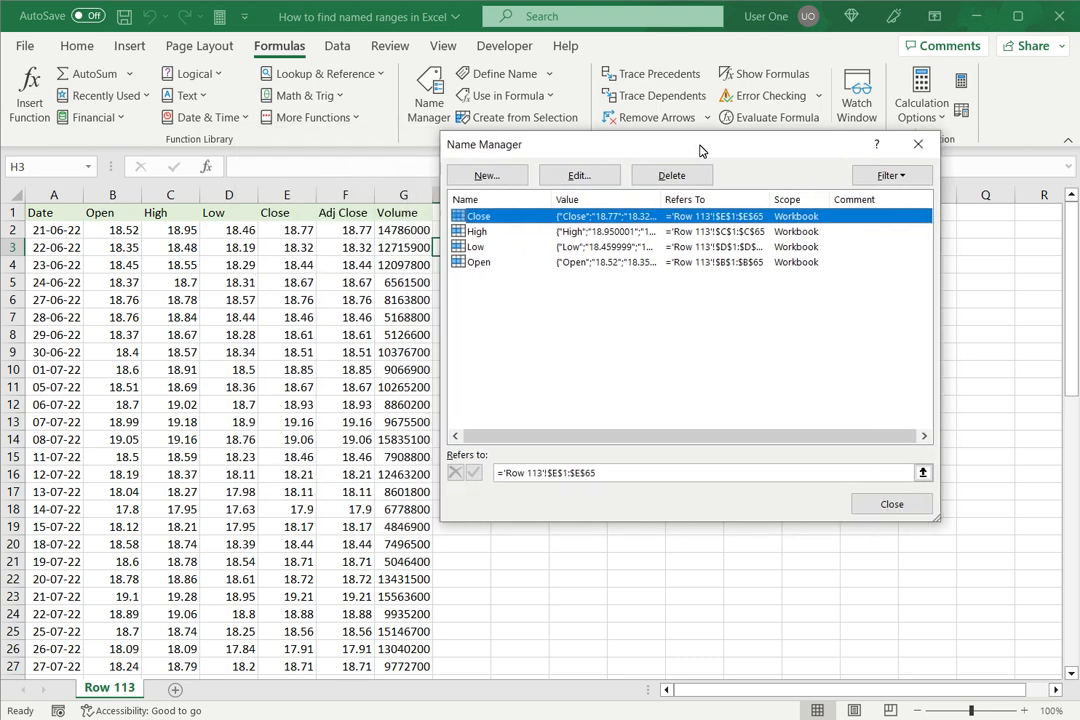
mouse_move(482, 274)
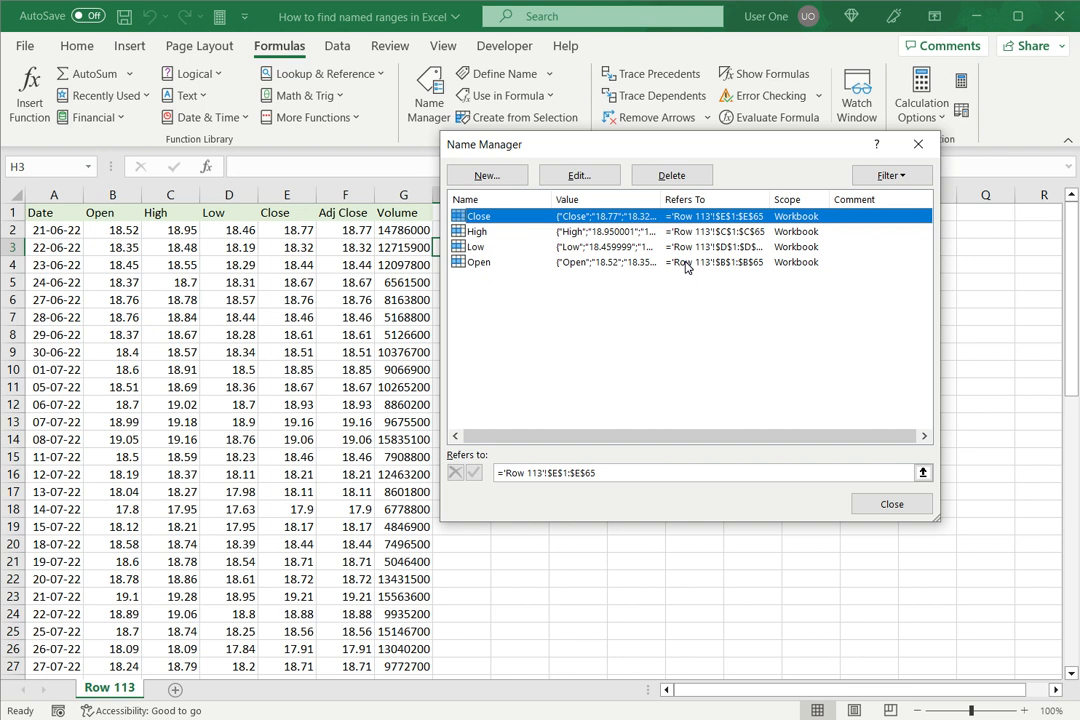
mouse_move(480, 234)
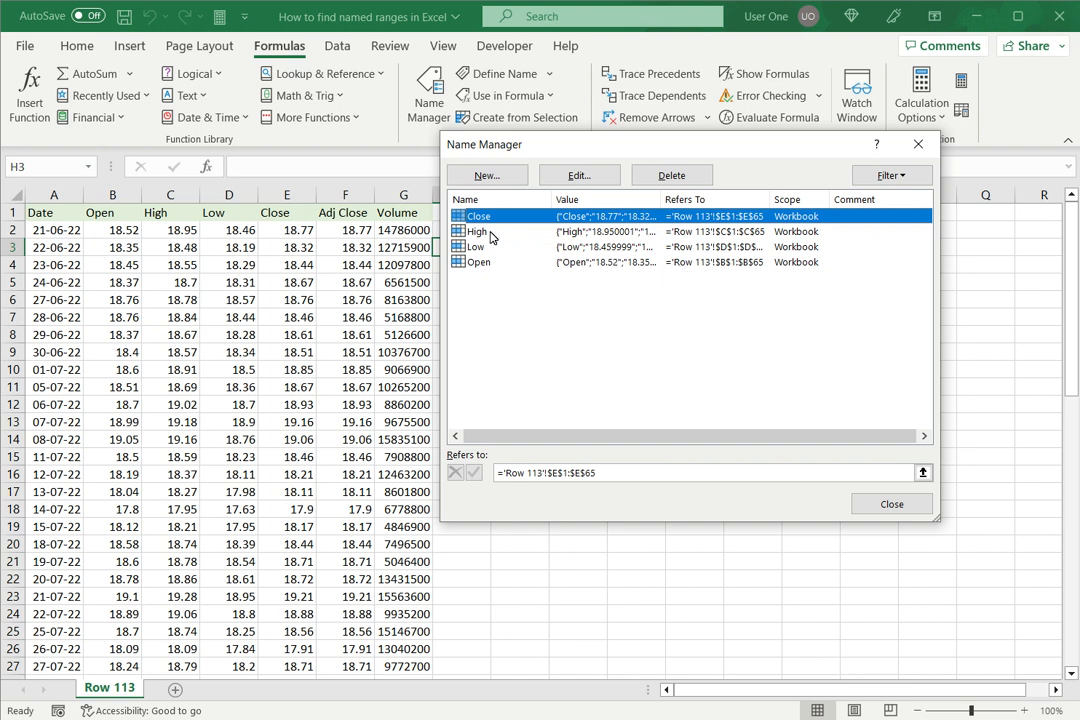
click(478, 232)
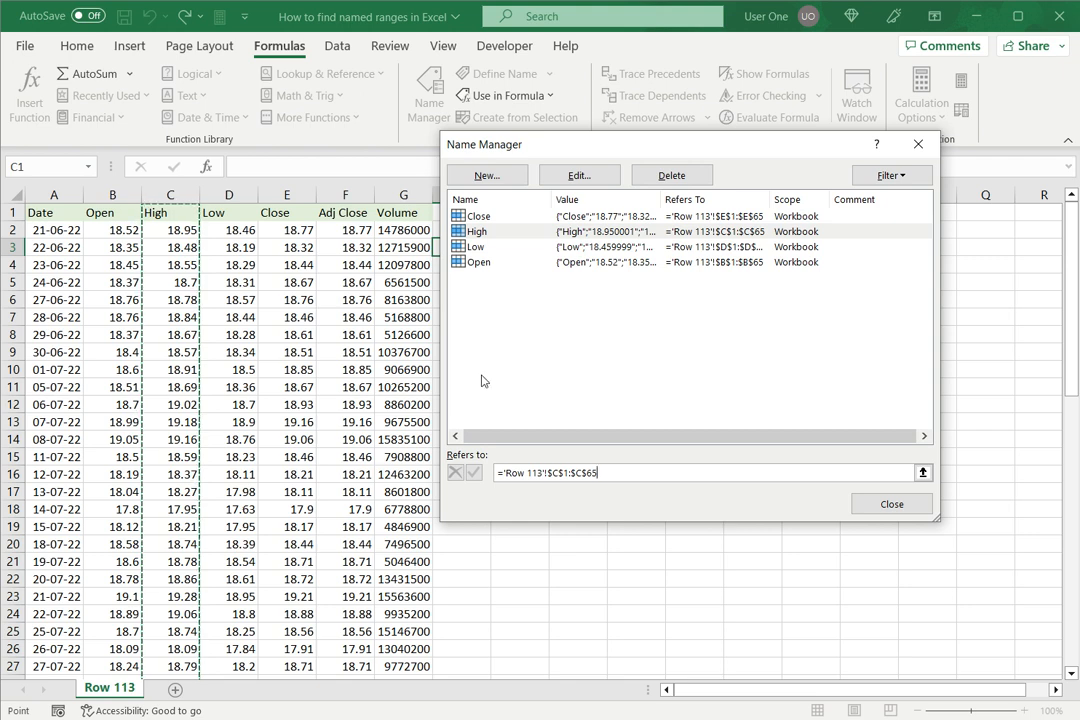
click(892, 504)
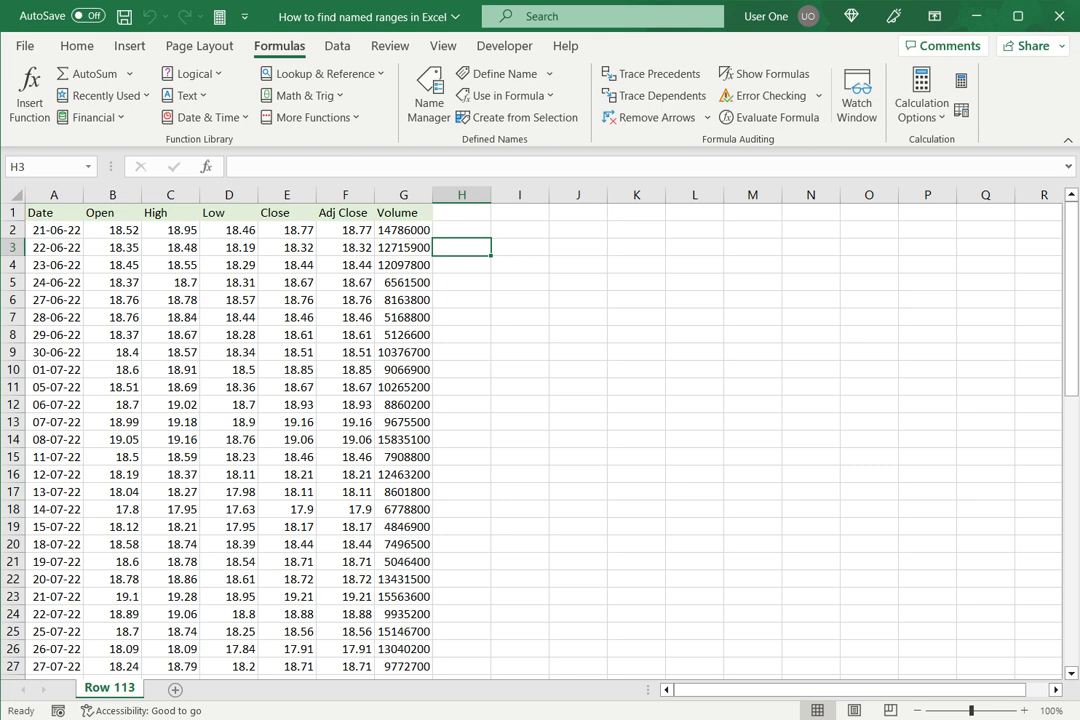
From cell H2, bring up the Go To dialog via Find & Select on the Home ribbon
click(460, 228)
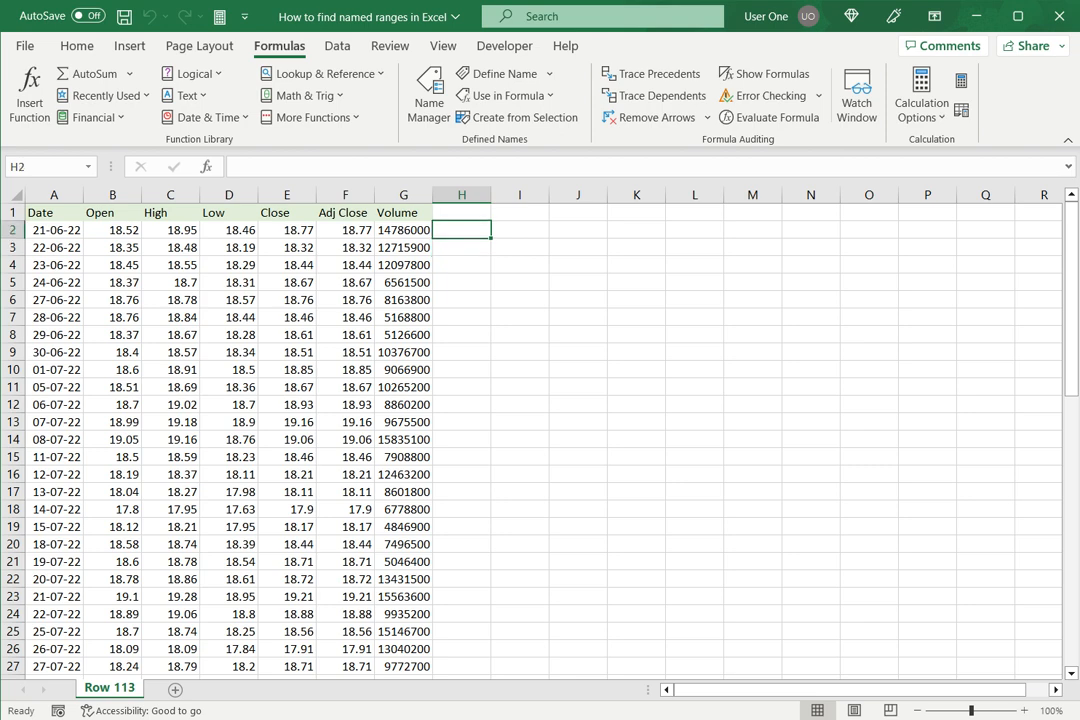
click(92, 44)
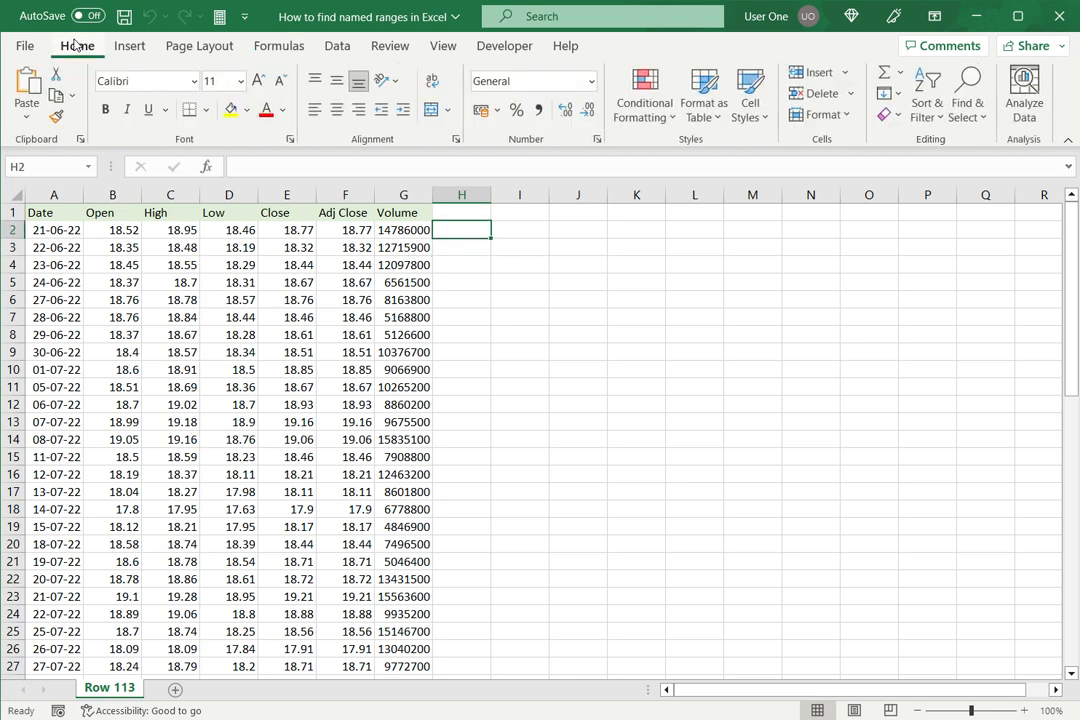
click(968, 90)
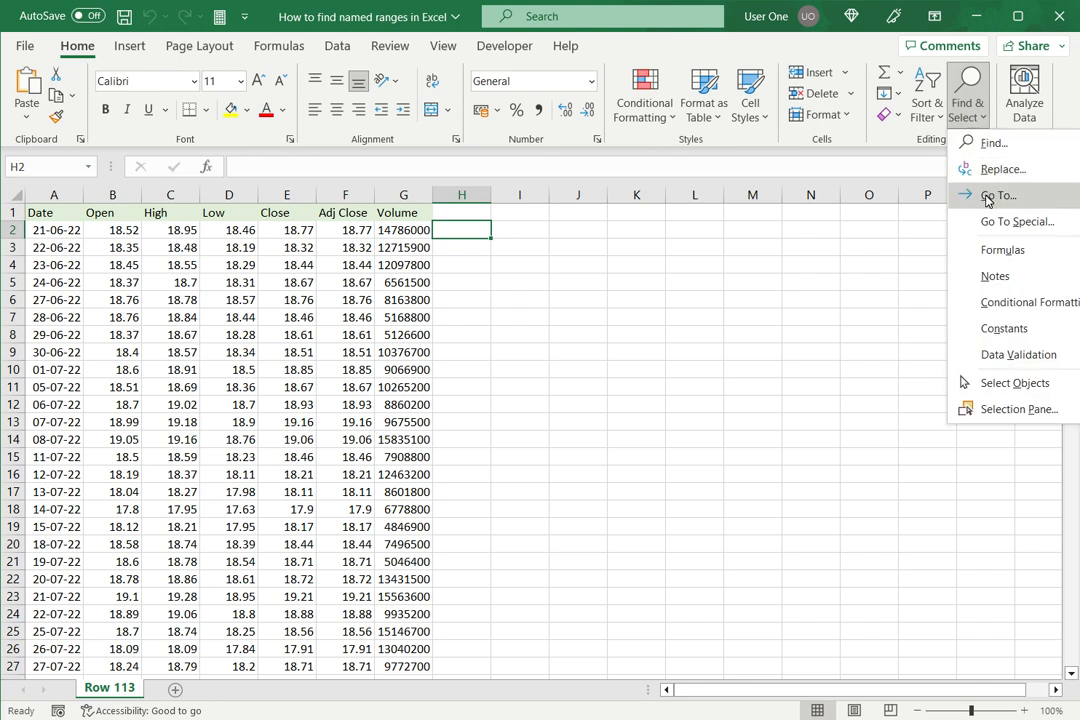
click(992, 196)
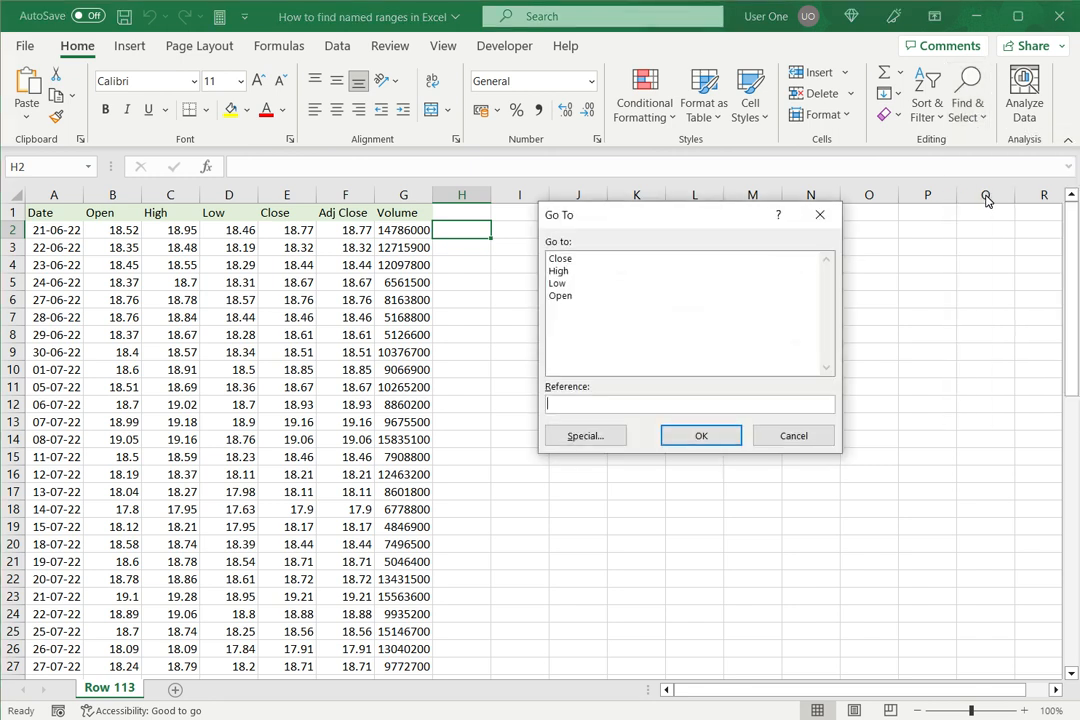
drag(688, 214, 560, 164)
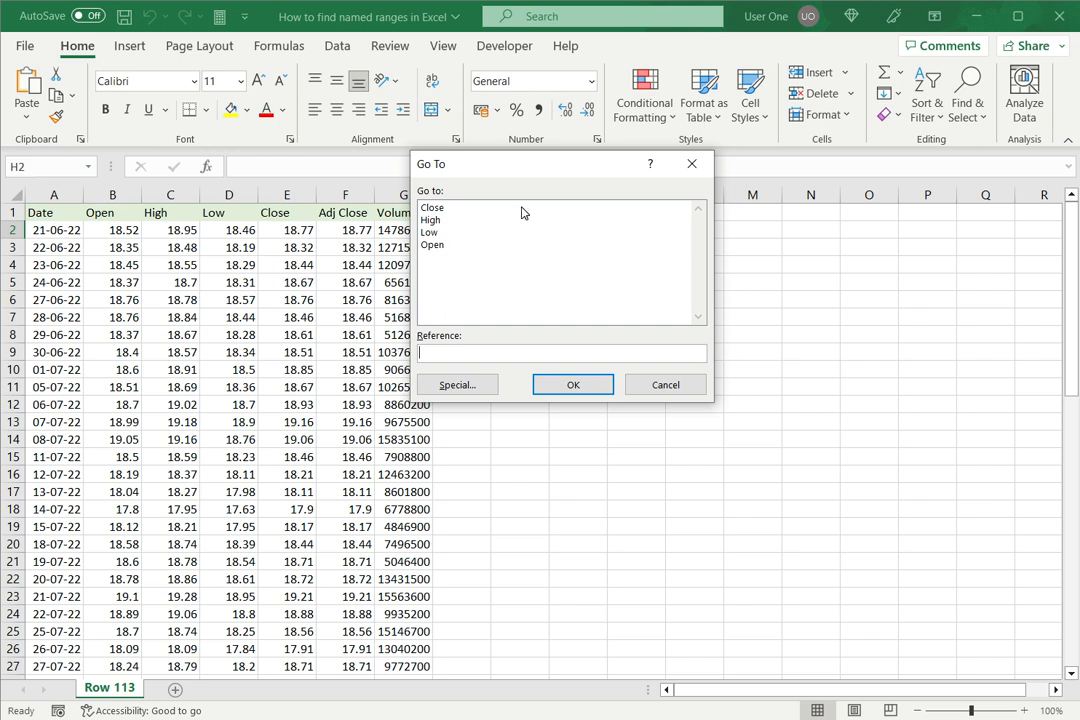
mouse_move(434, 272)
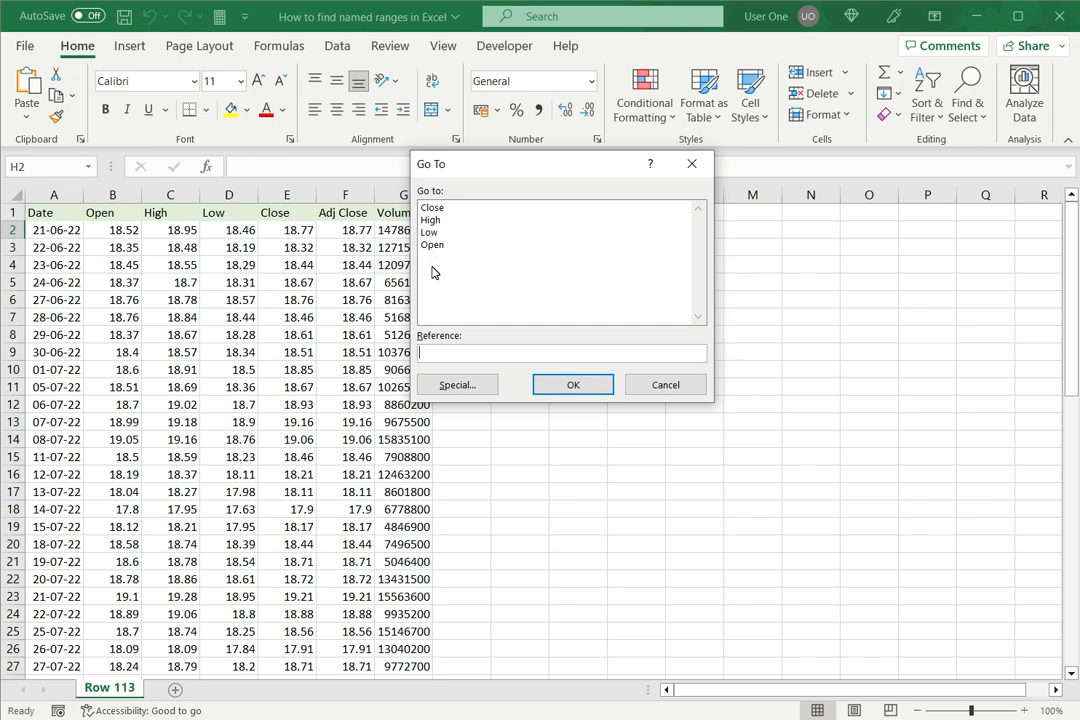
mouse_move(432, 250)
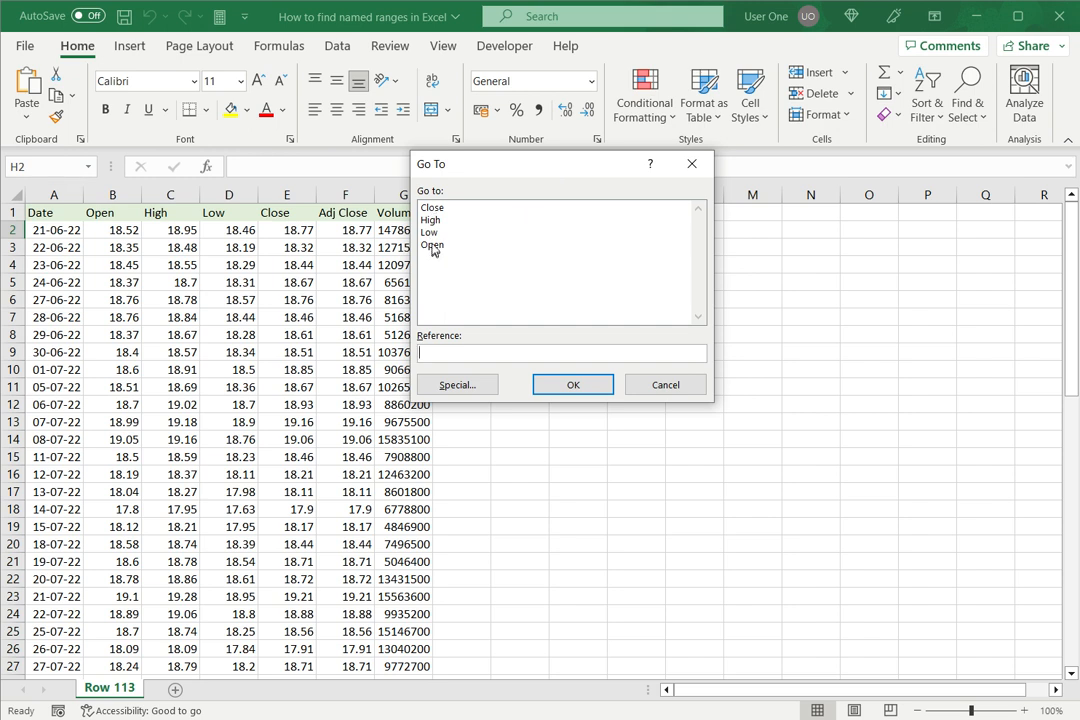
Jump to the named range 'Low', selecting its column D values on the sheet
click(428, 232)
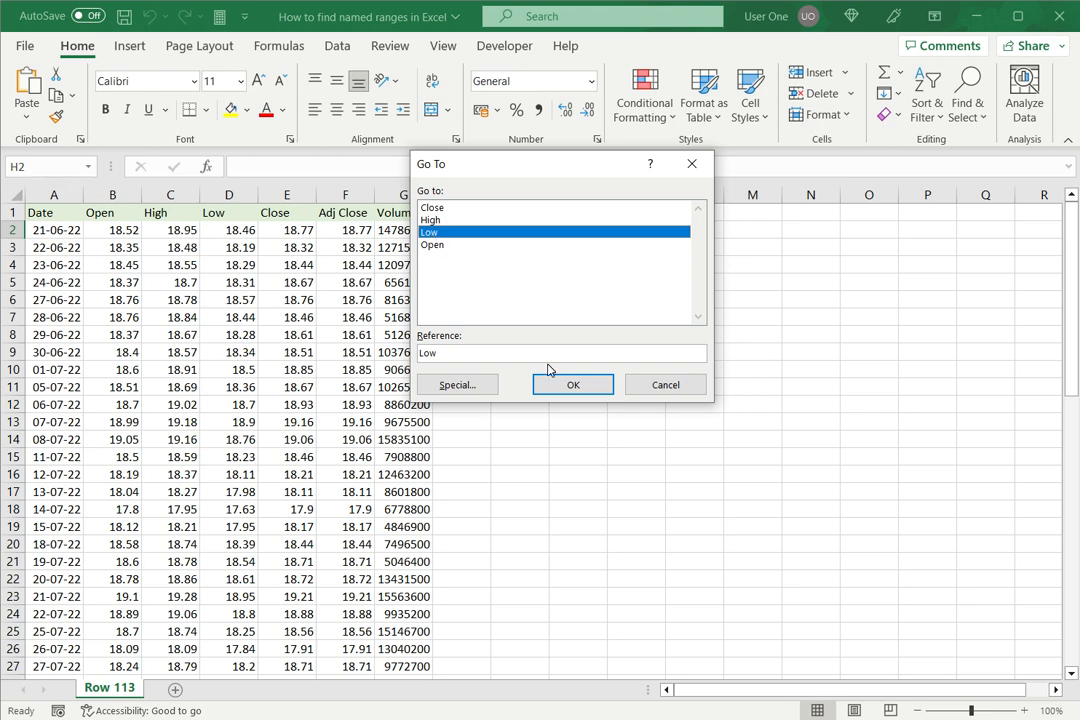
click(572, 384)
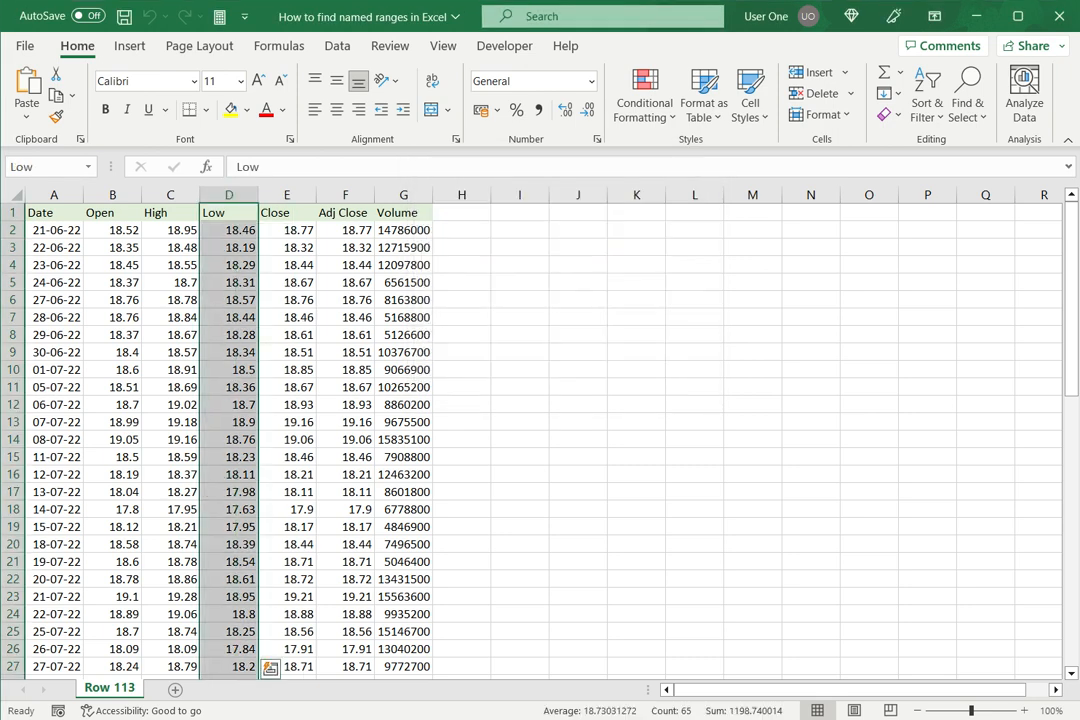